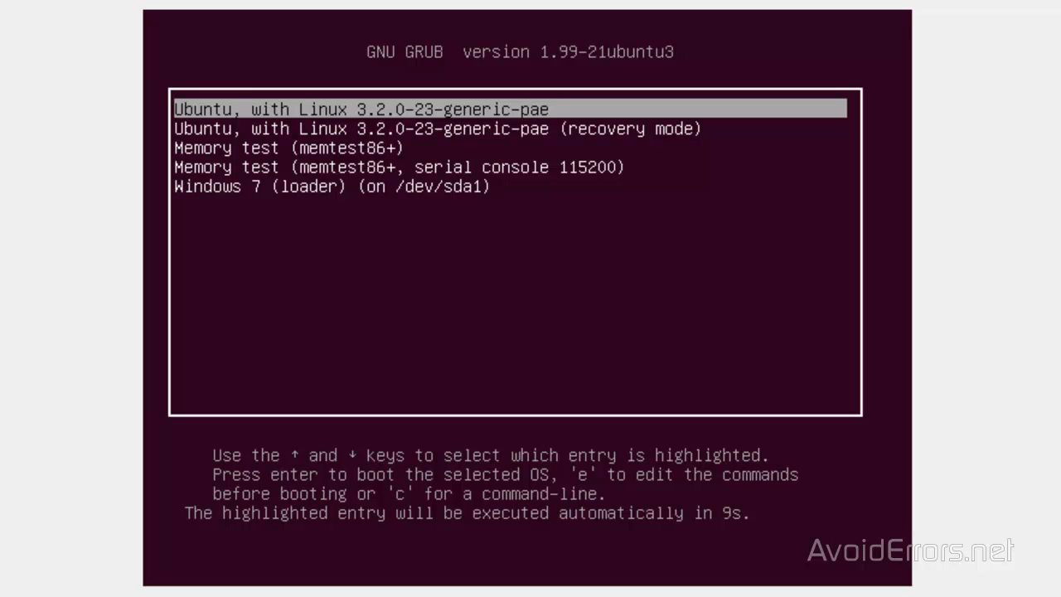
Step: Boot 'Windows 7 (loader) (on /dev/sda1)' from the GRUB menu
key("Down")
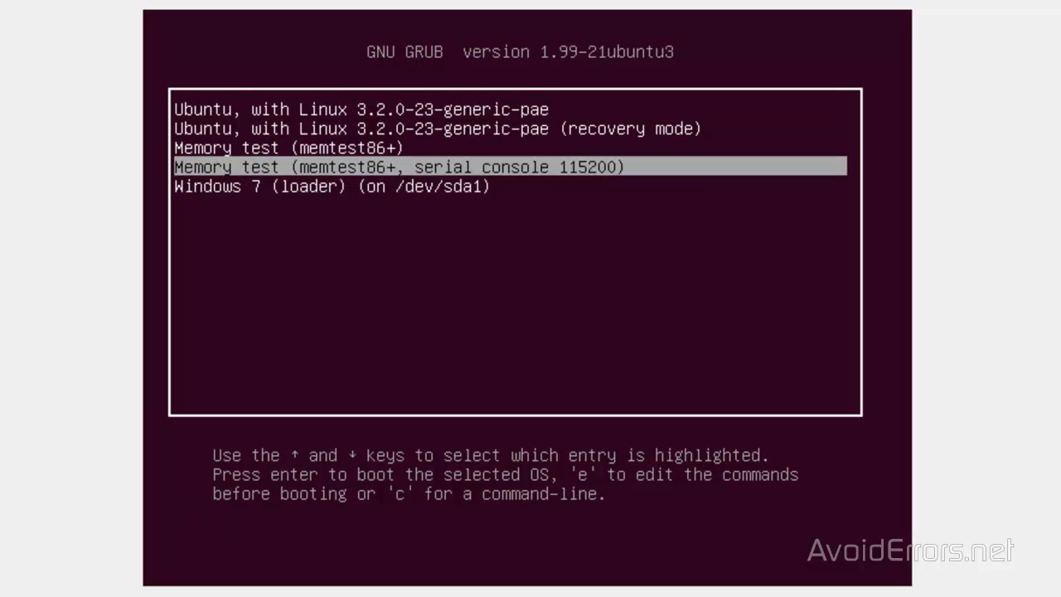
key("Down")
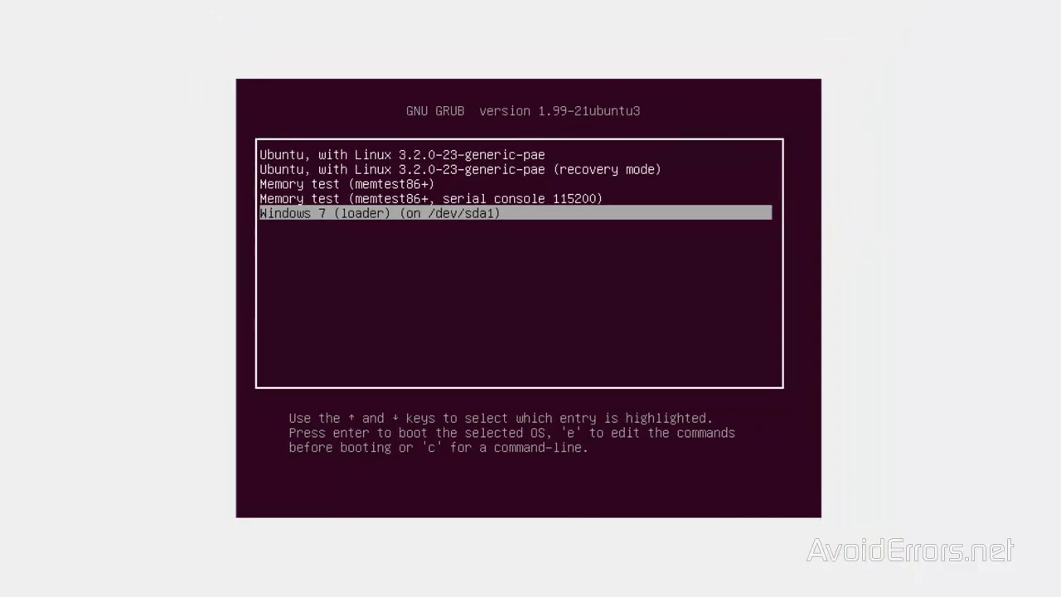
key("enter")
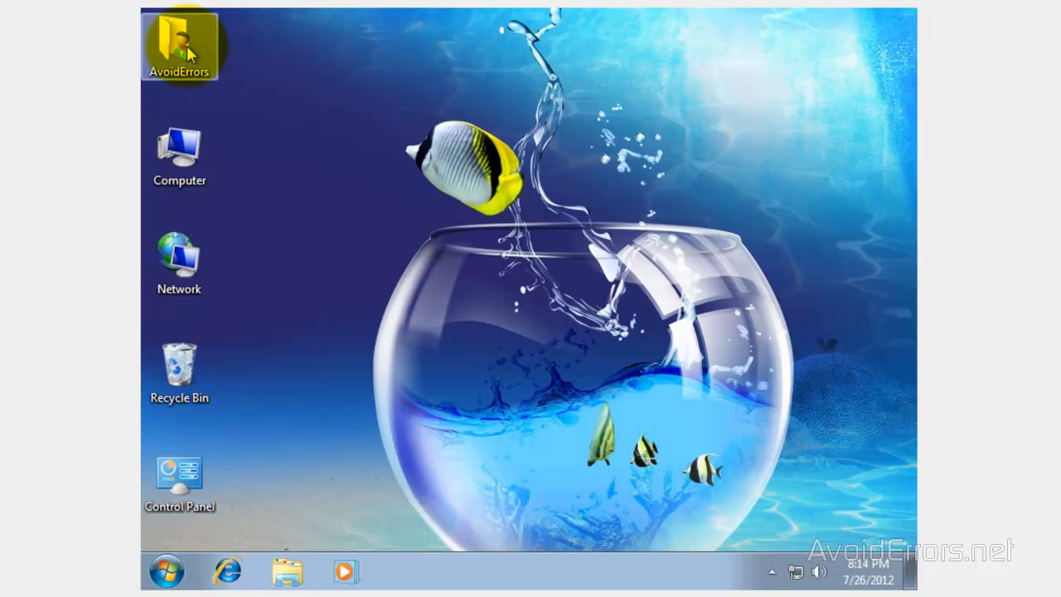
Step: Run the EasyBCD 2.1.2 installer from Downloads and allow the UAC prompt
double_click(179, 42)
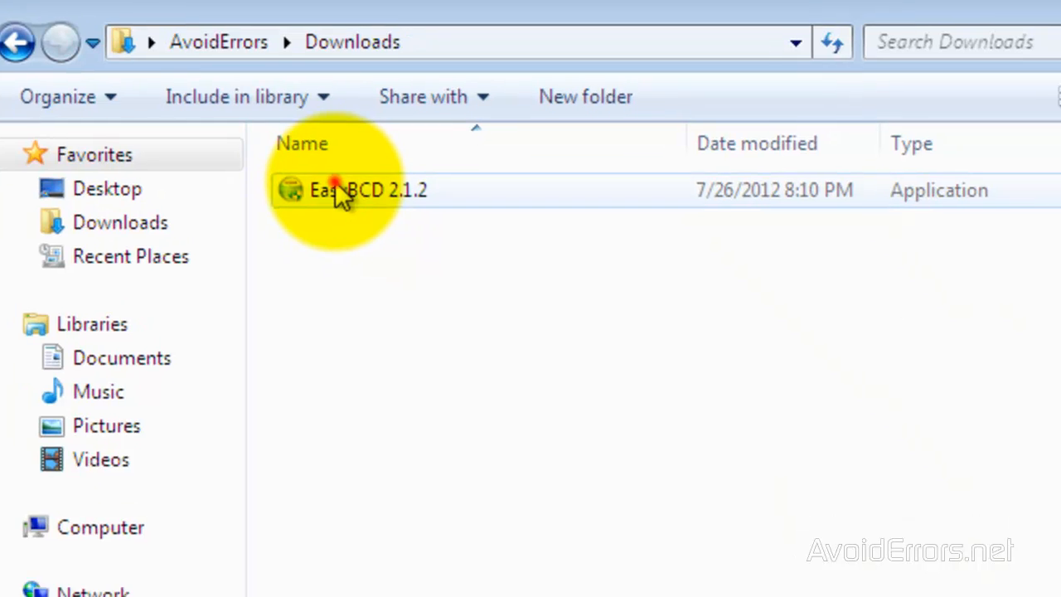
double_click(340, 189)
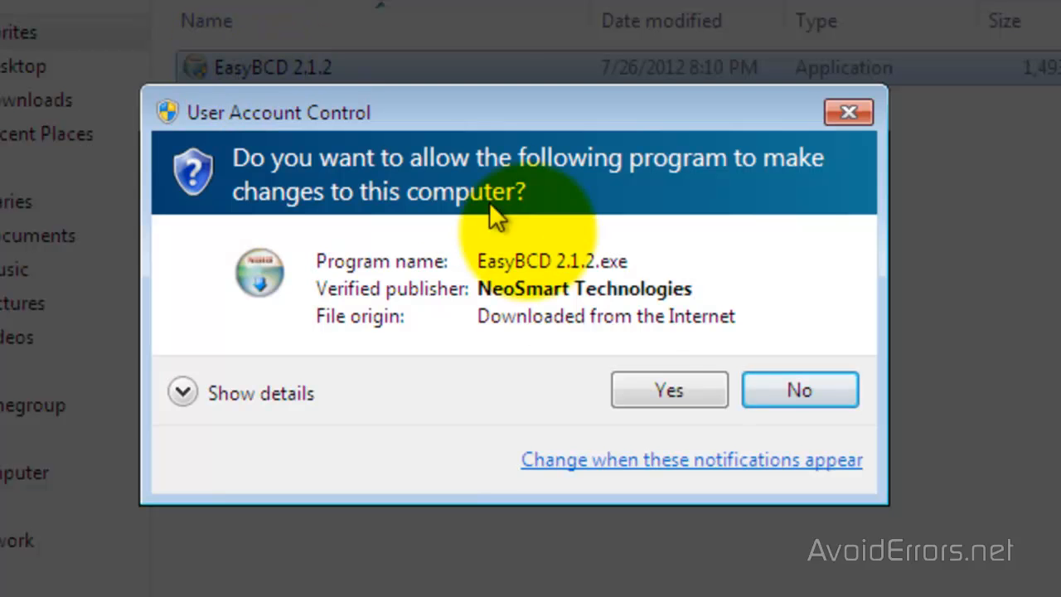
left_click(668, 390)
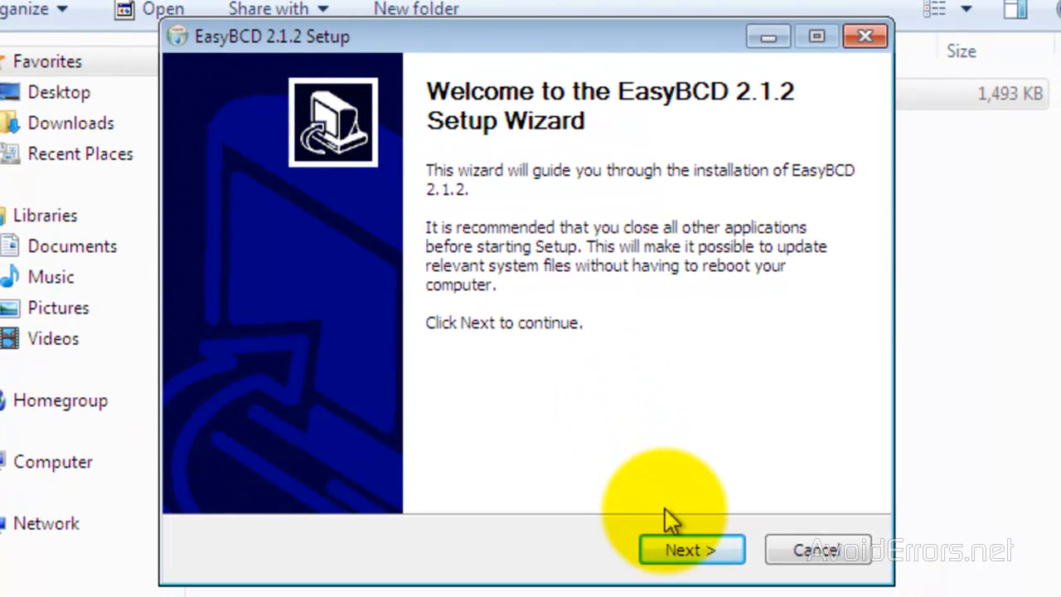
Step: Install EasyBCD with default components and folder, without launching it after setup
left_click(691, 550)
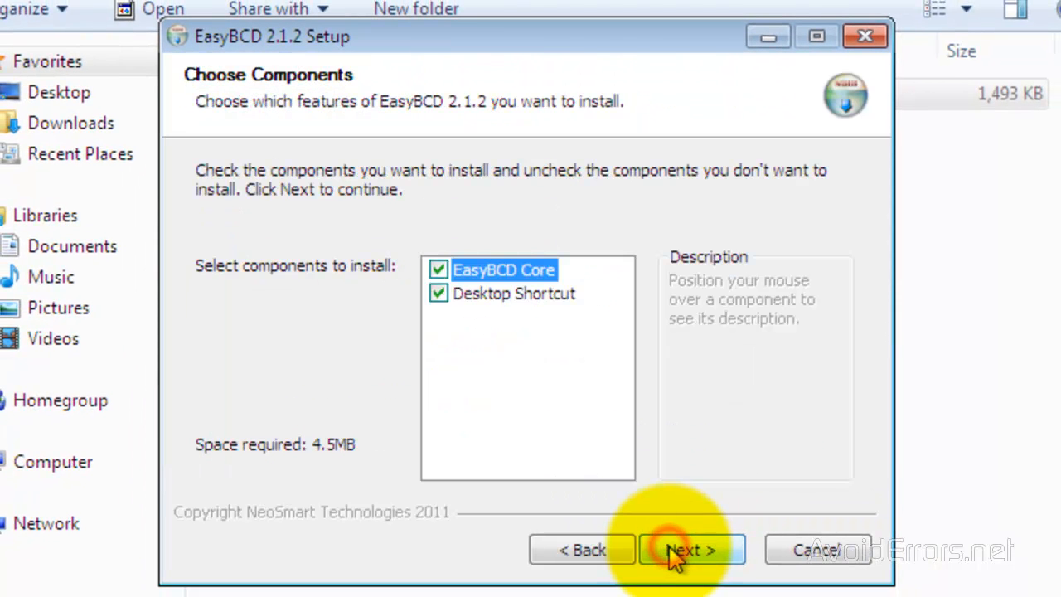
left_click(683, 550)
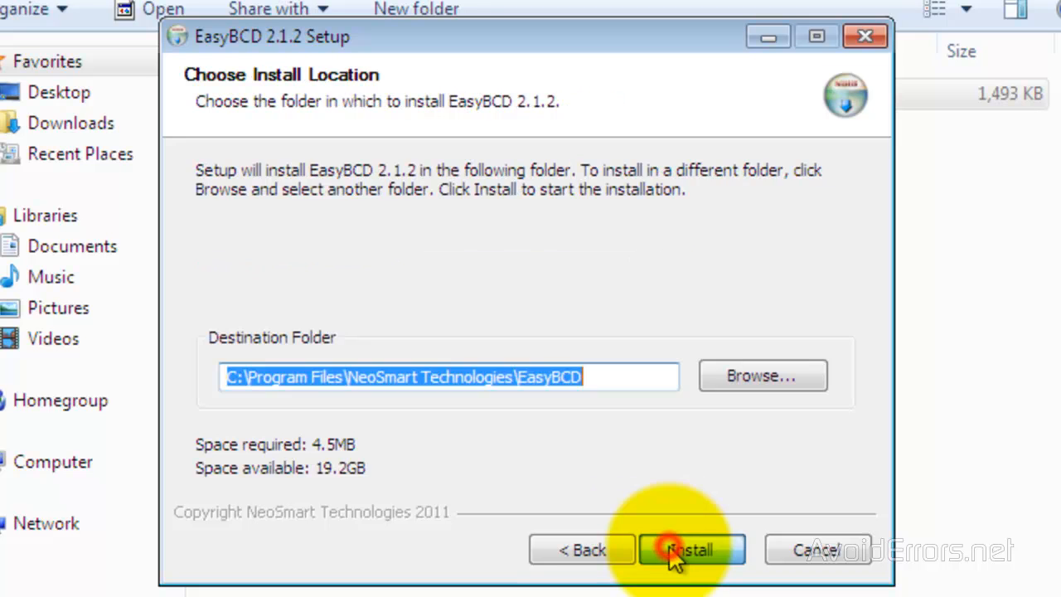
left_click(693, 550)
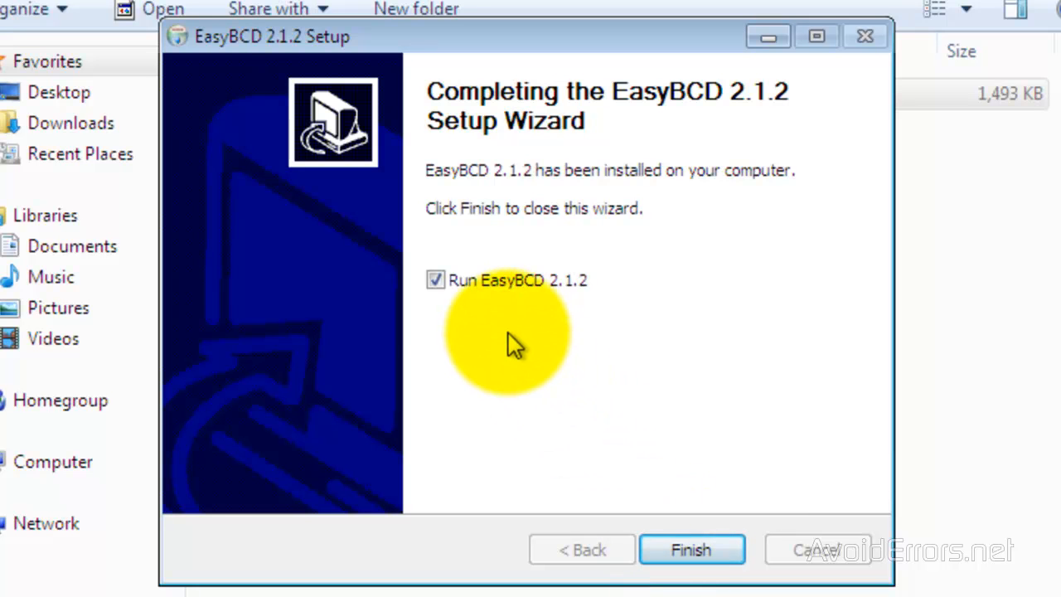
left_click(434, 281)
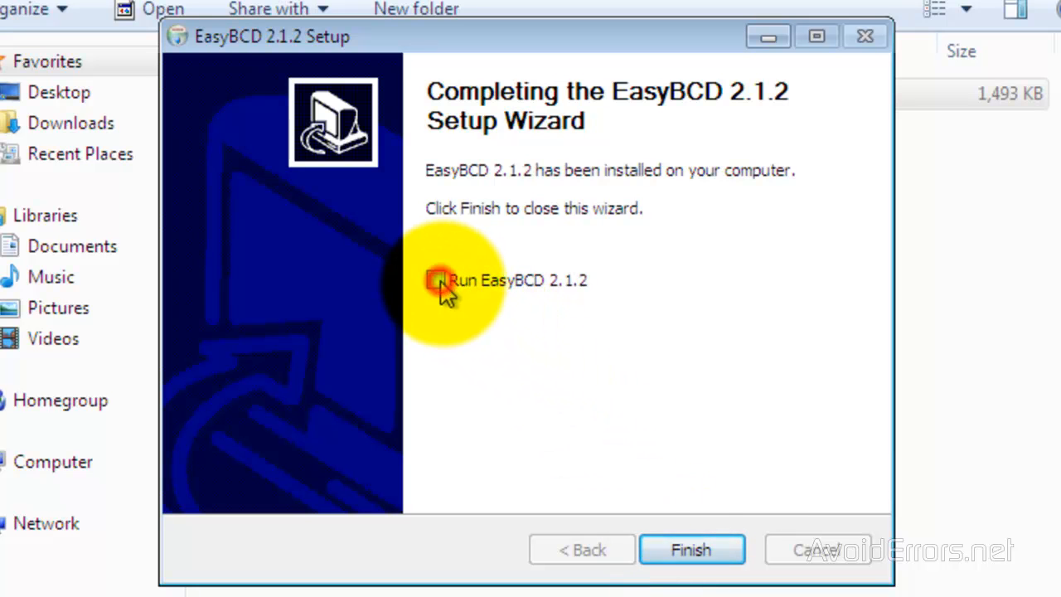
left_click(691, 550)
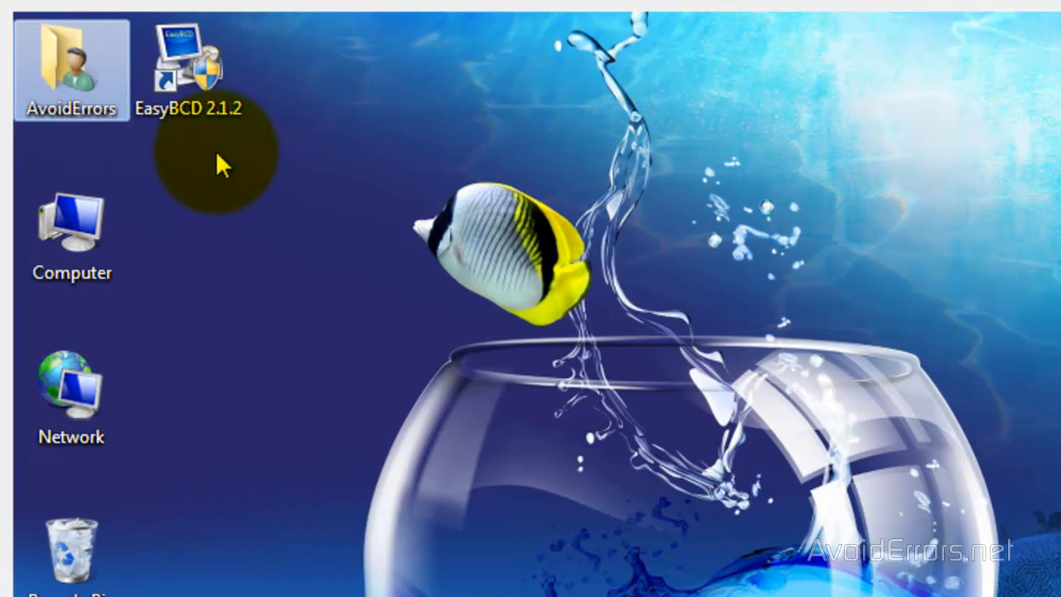
mouse_move(299, 252)
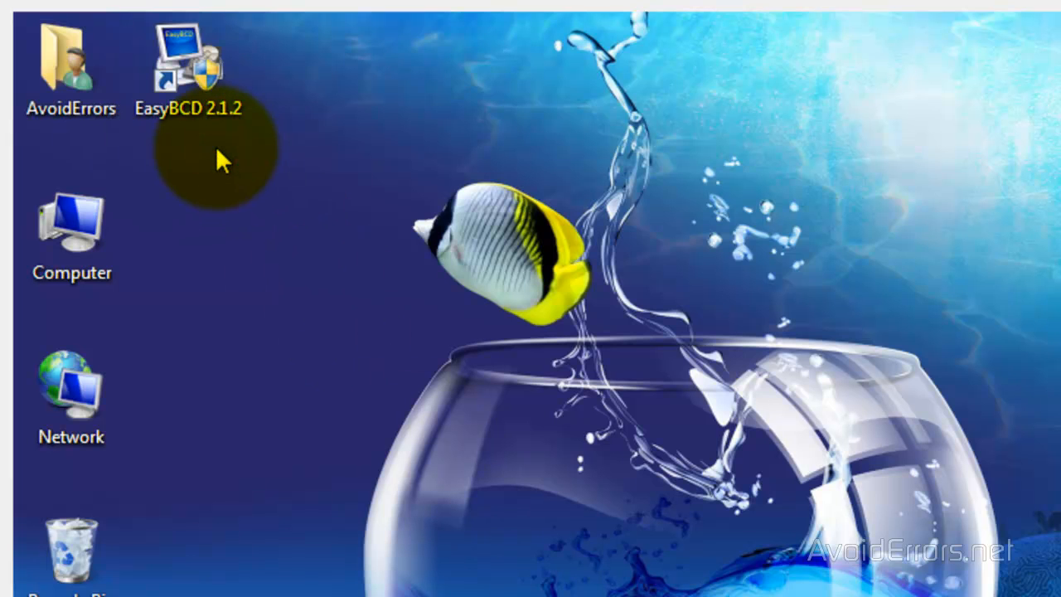
Step: Launch EasyBCD and write the Windows Vista/7 bootloader to the MBR via BCD Deployment
left_click(186, 66)
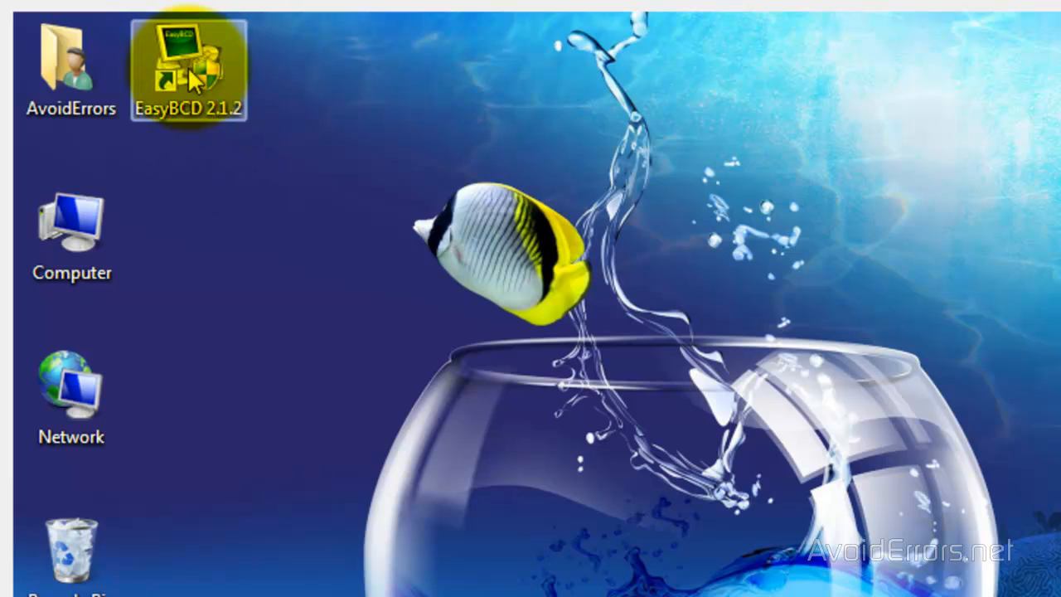
double_click(189, 58)
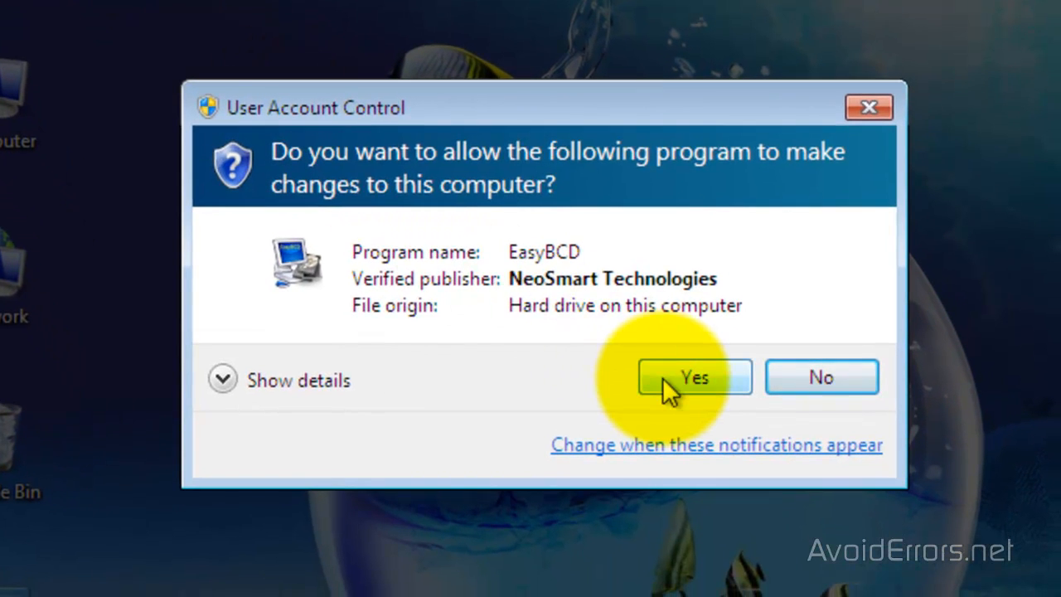
left_click(695, 378)
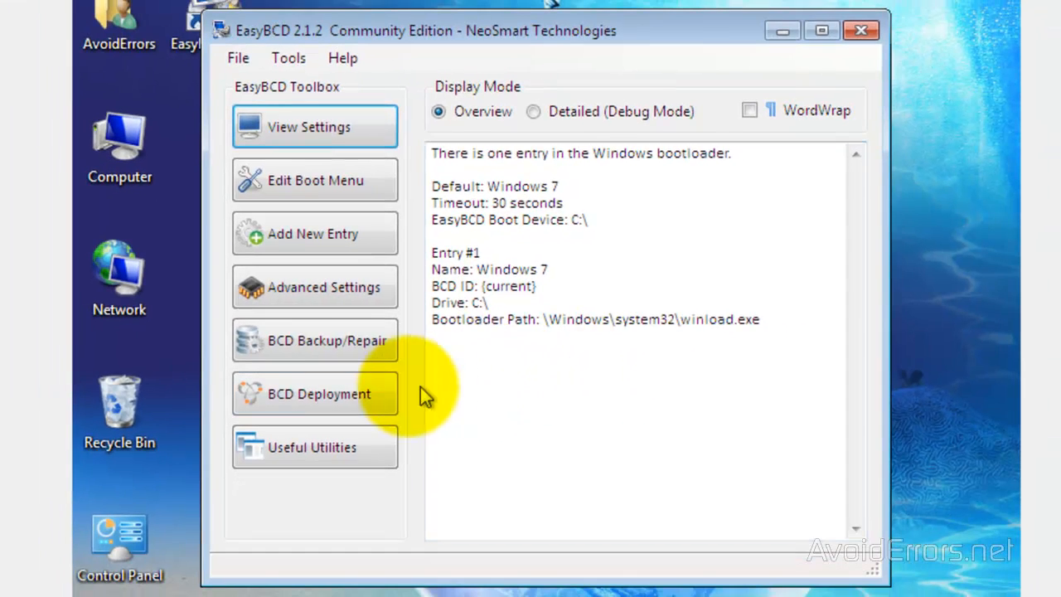
left_click(318, 393)
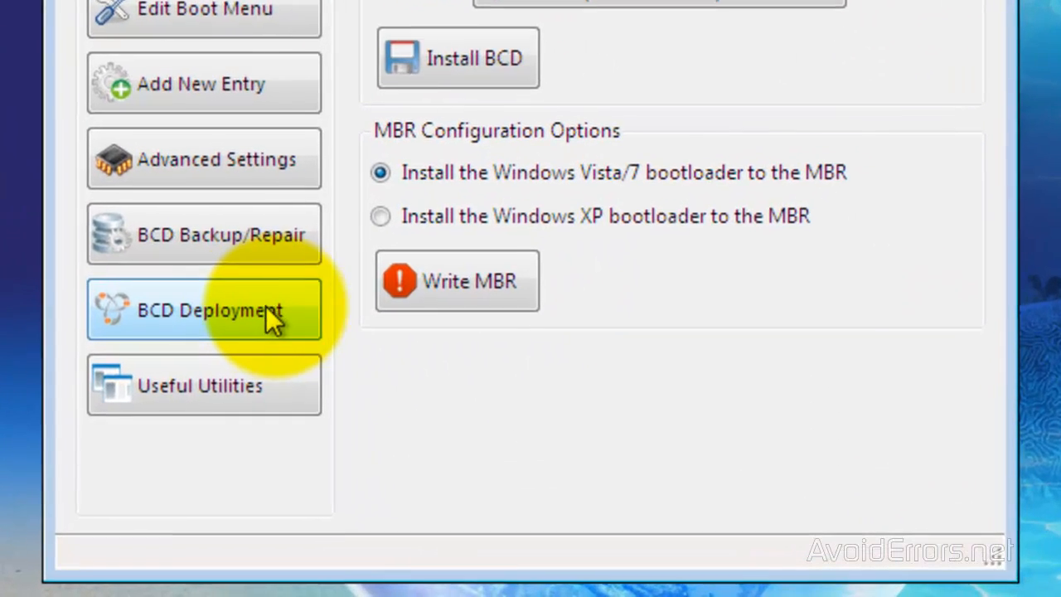
mouse_move(485, 312)
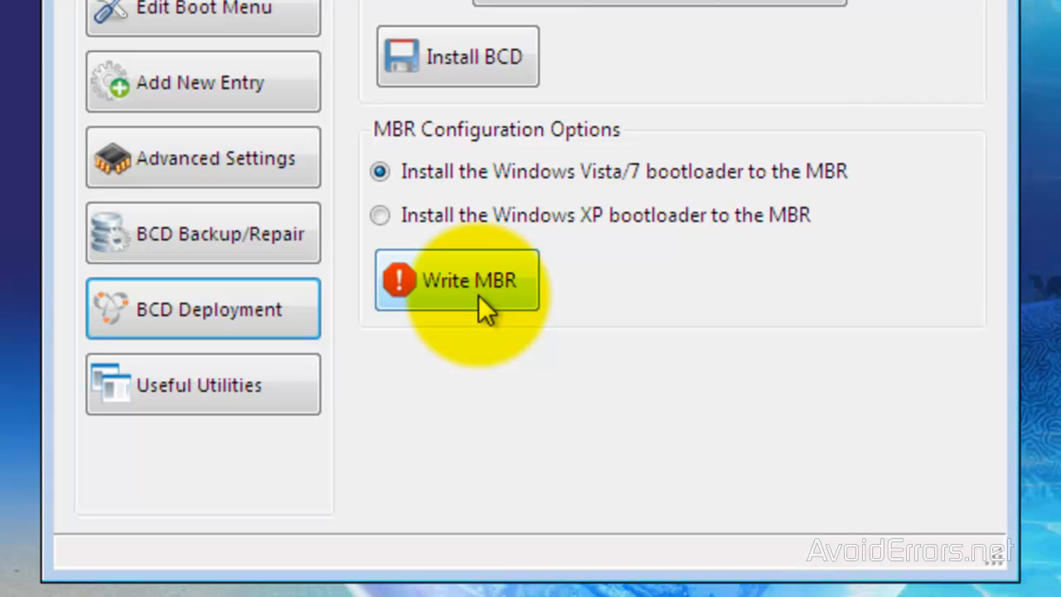
left_click(458, 279)
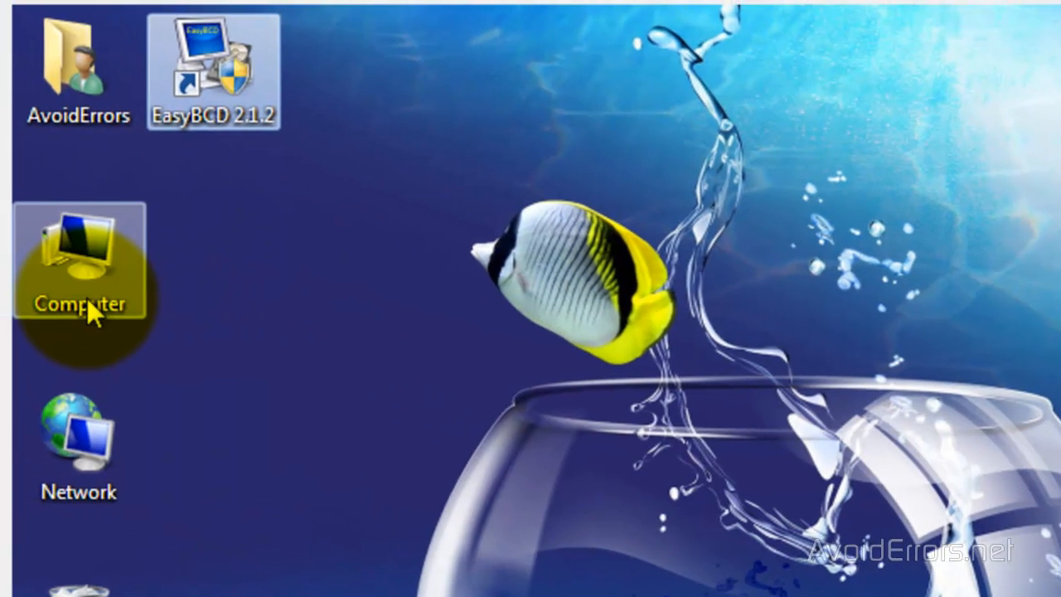
Step: Open Computer Management from the desktop Computer icon and select Disk Management
right_click(80, 298)
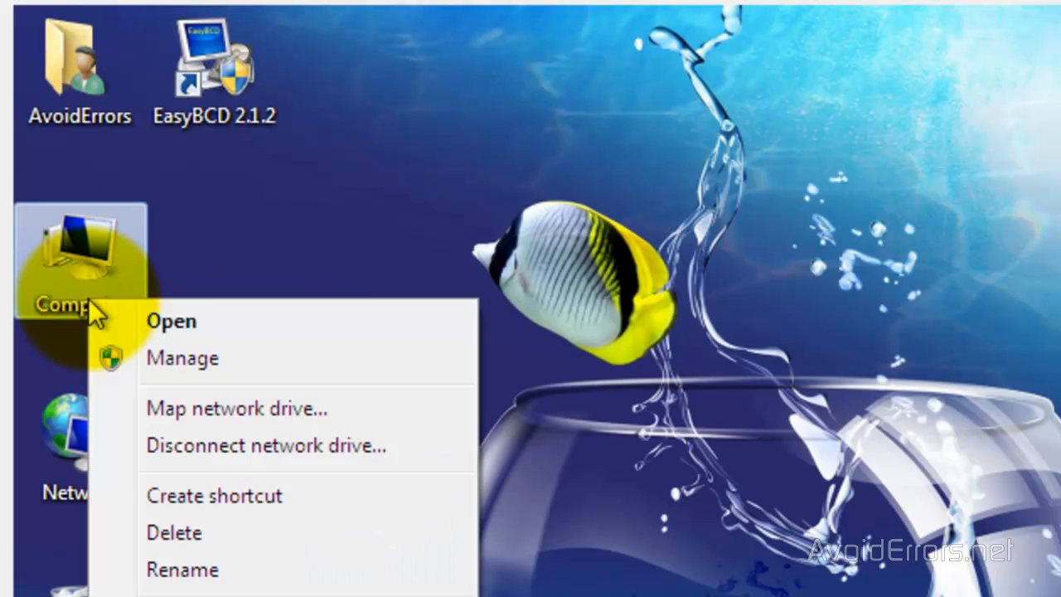
mouse_move(265, 373)
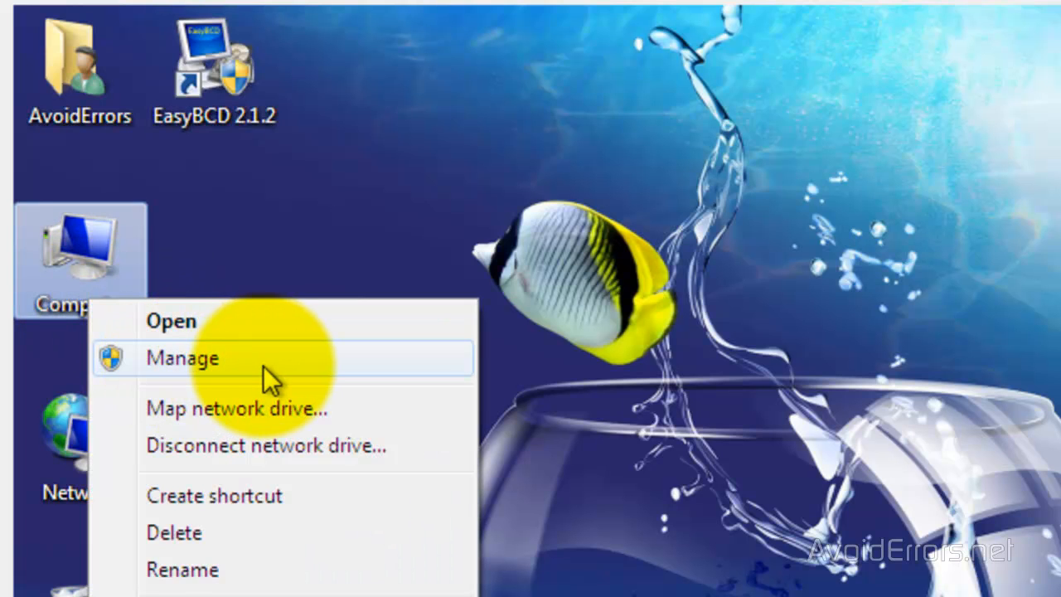
left_click(182, 358)
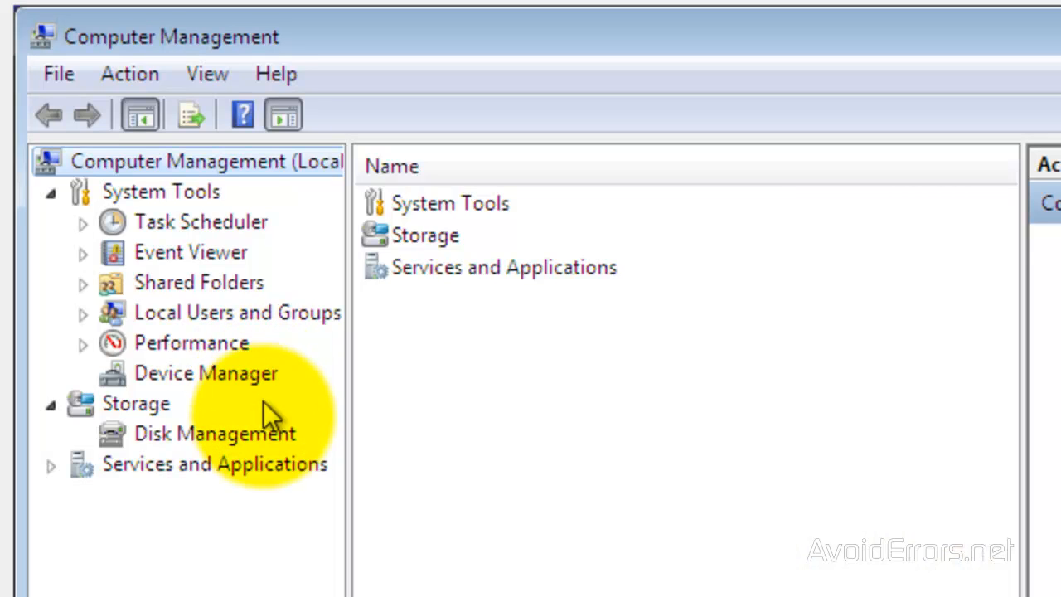
left_click(214, 432)
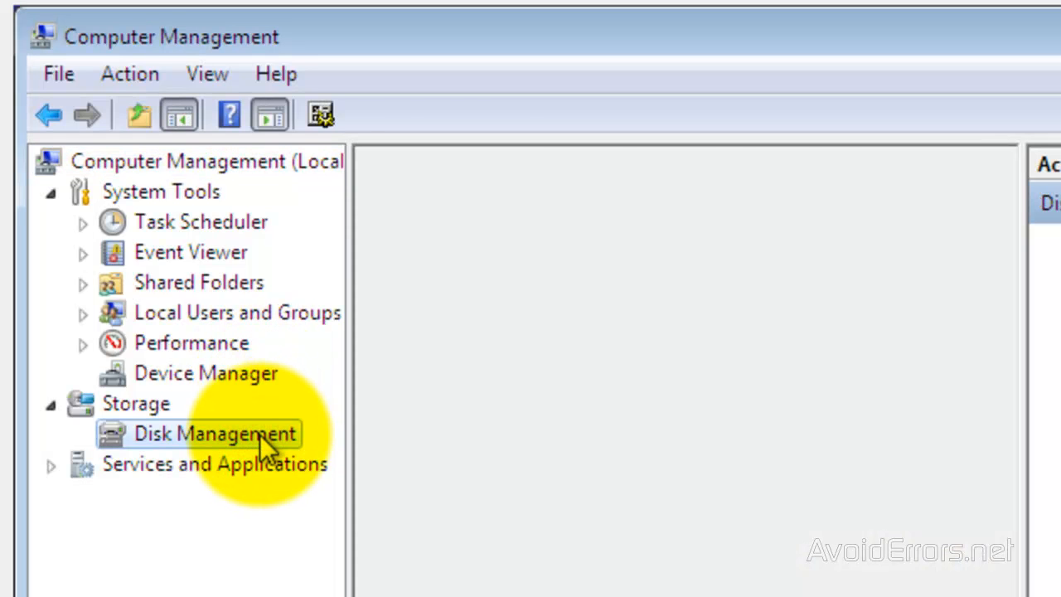
Step: Delete the 14.18 GB Ubuntu volume and confirm removing the non-Windows partition
left_click(214, 432)
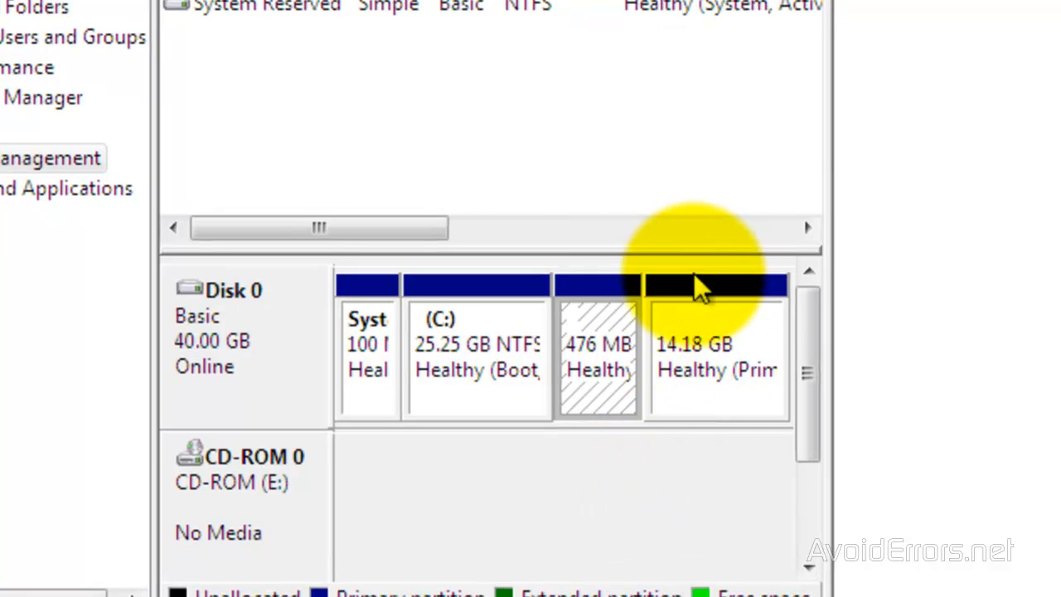
right_click(716, 348)
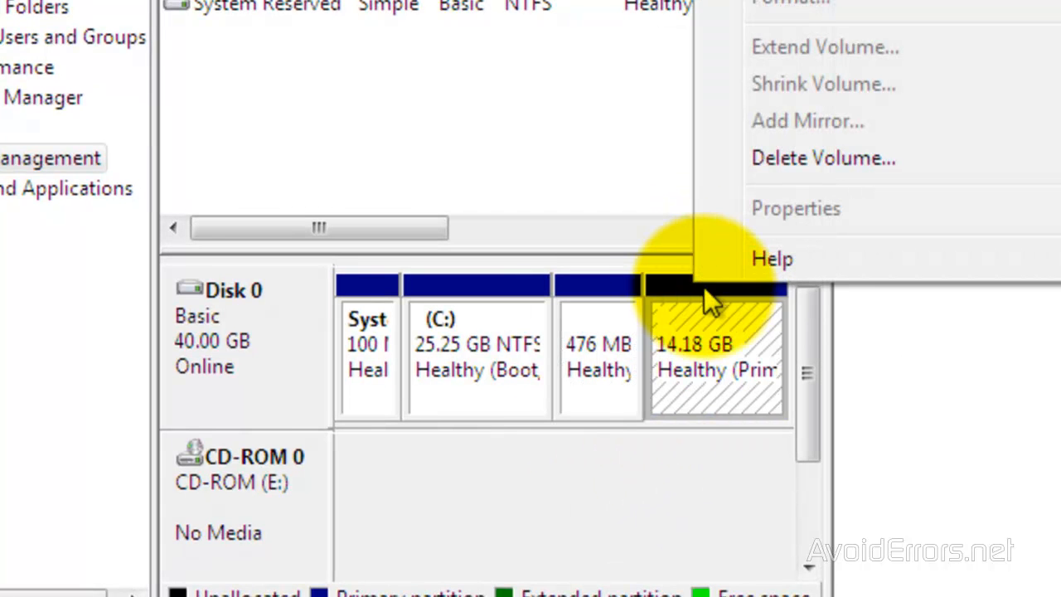
mouse_move(822, 158)
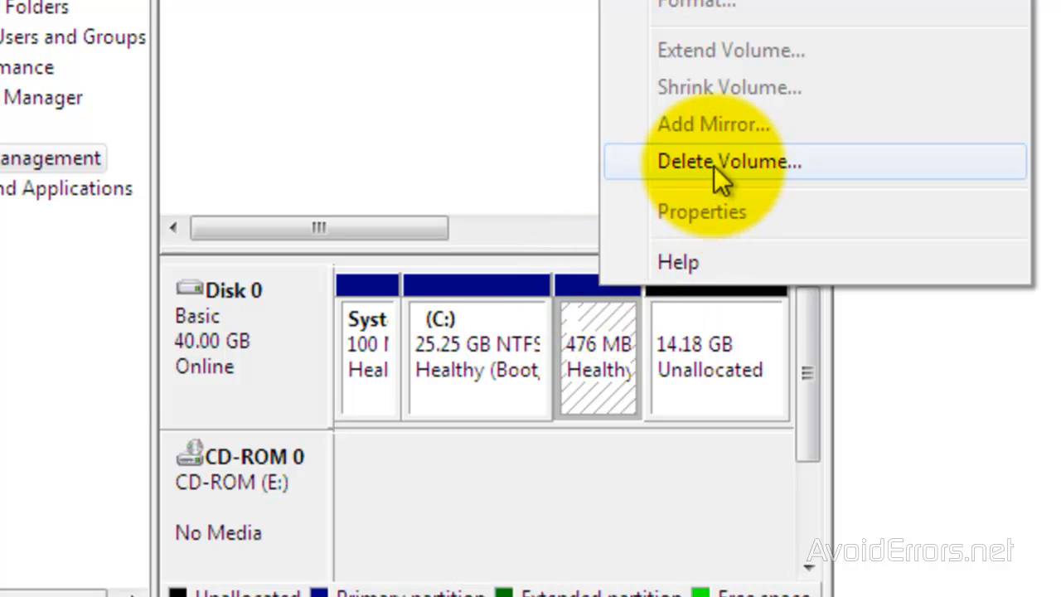
left_click(728, 160)
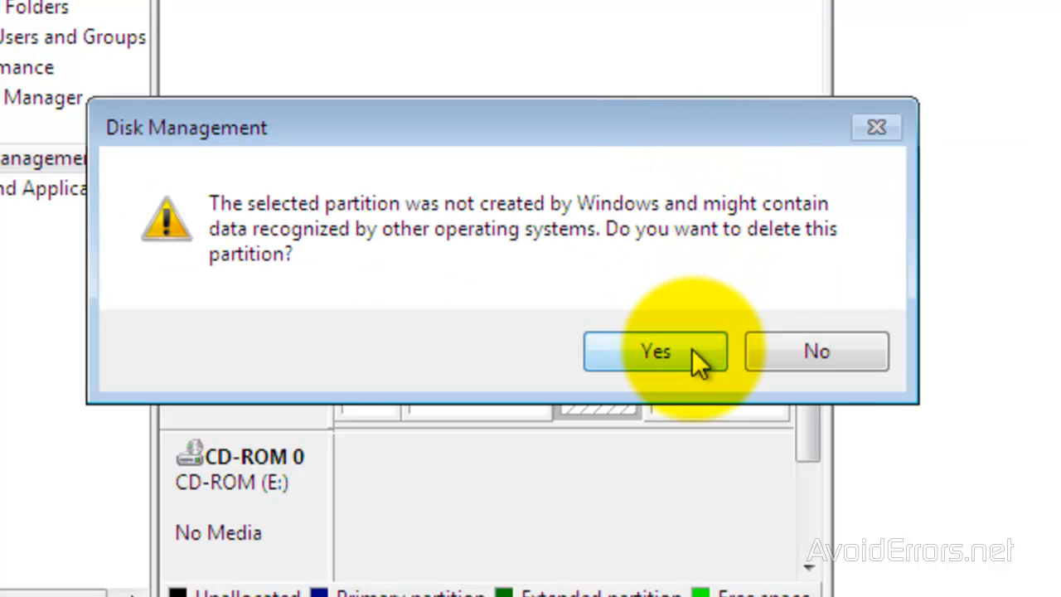
left_click(655, 352)
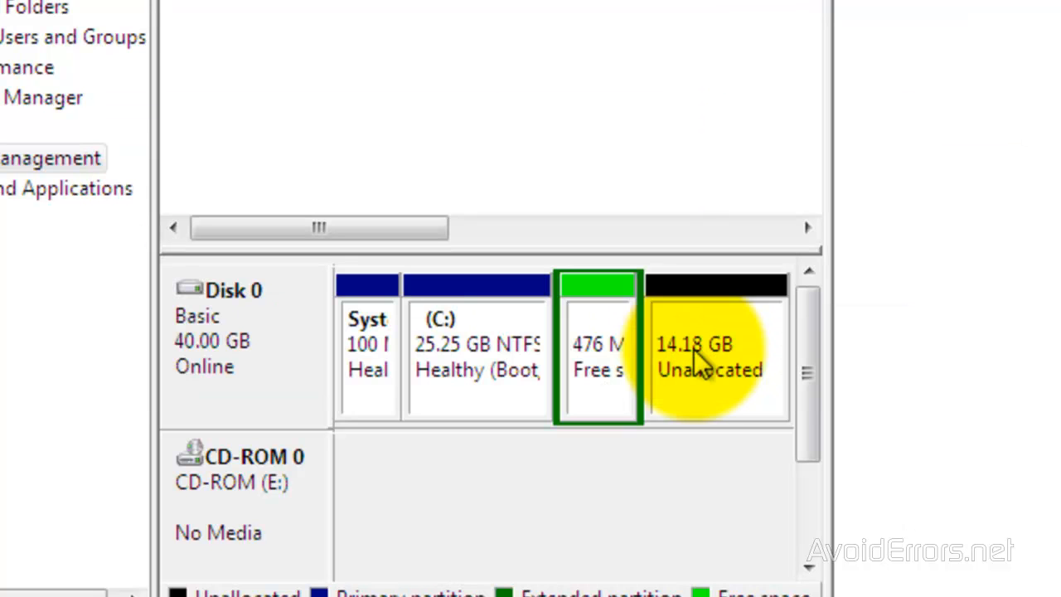
Step: Delete the 476 MB extended partition, leaving 14.65 GB unallocated after C:
right_click(593, 285)
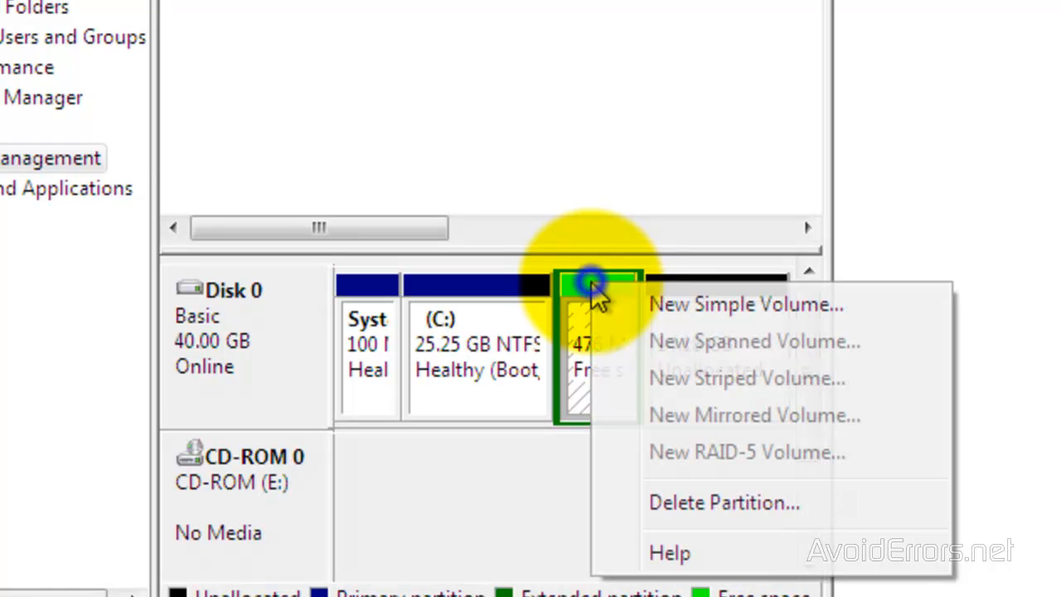
mouse_move(729, 501)
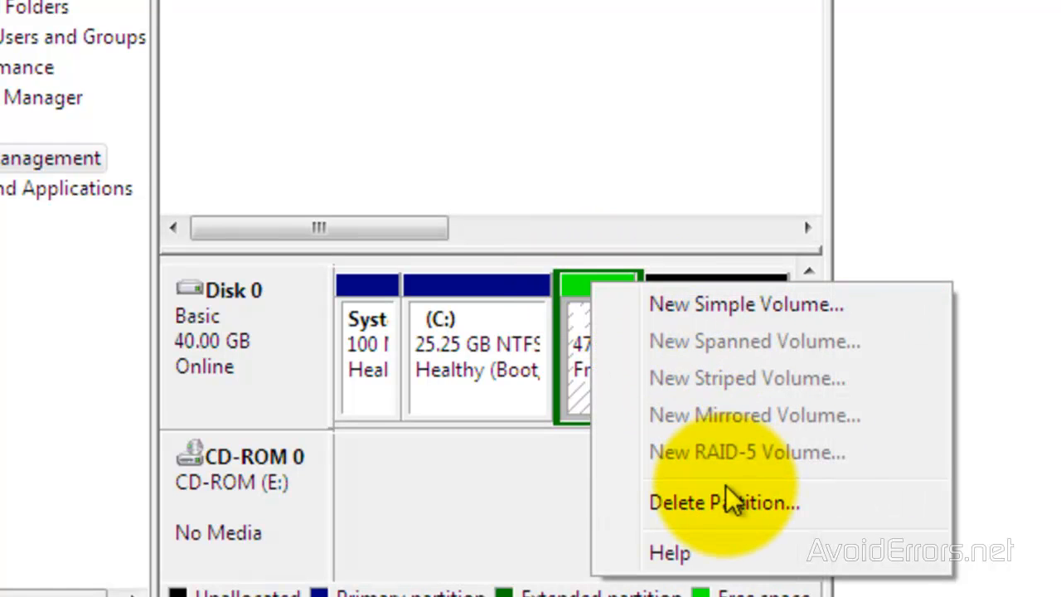
left_click(722, 500)
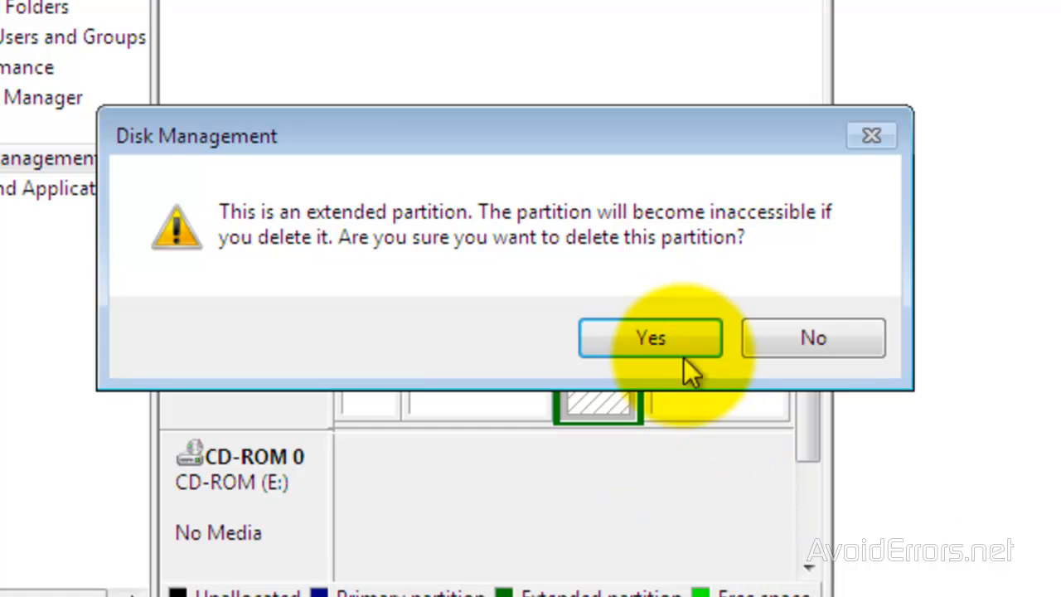
left_click(650, 339)
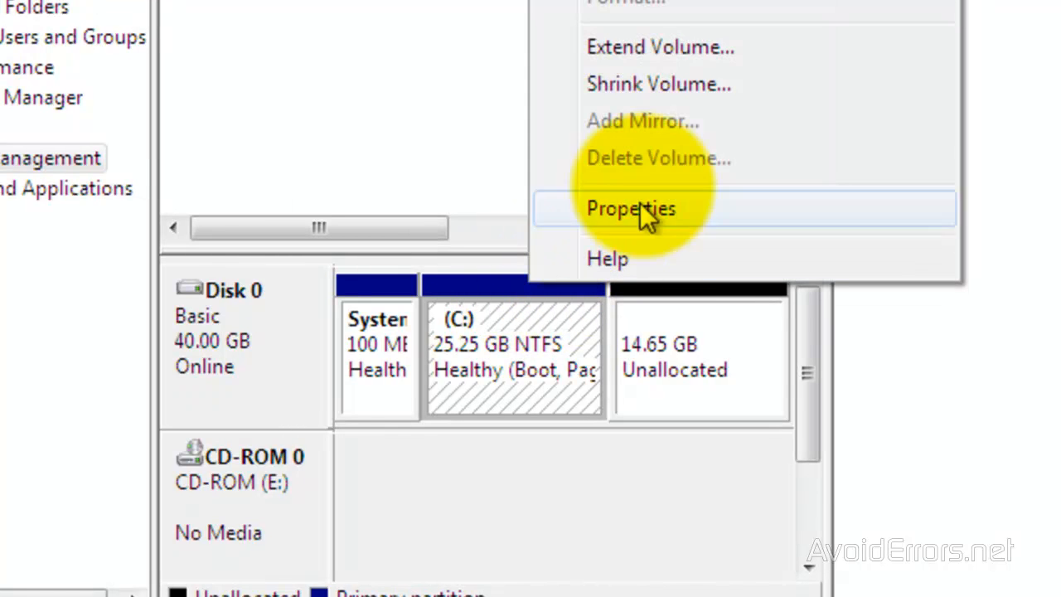
Step: Extend C: by the full 15000 MB so it spans 39.90 GB
left_click(660, 47)
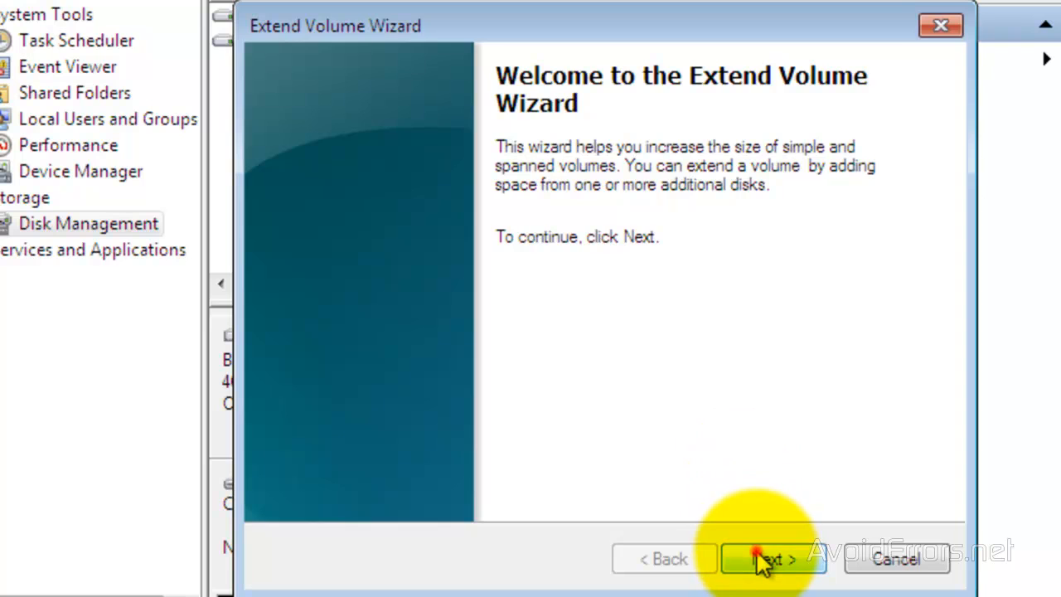
left_click(773, 557)
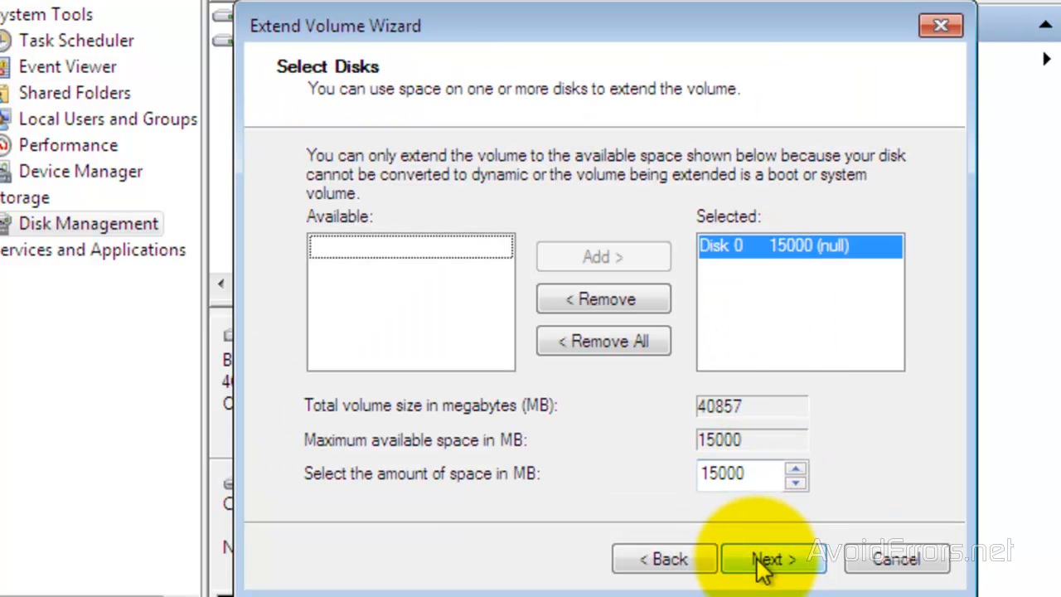
left_click(773, 557)
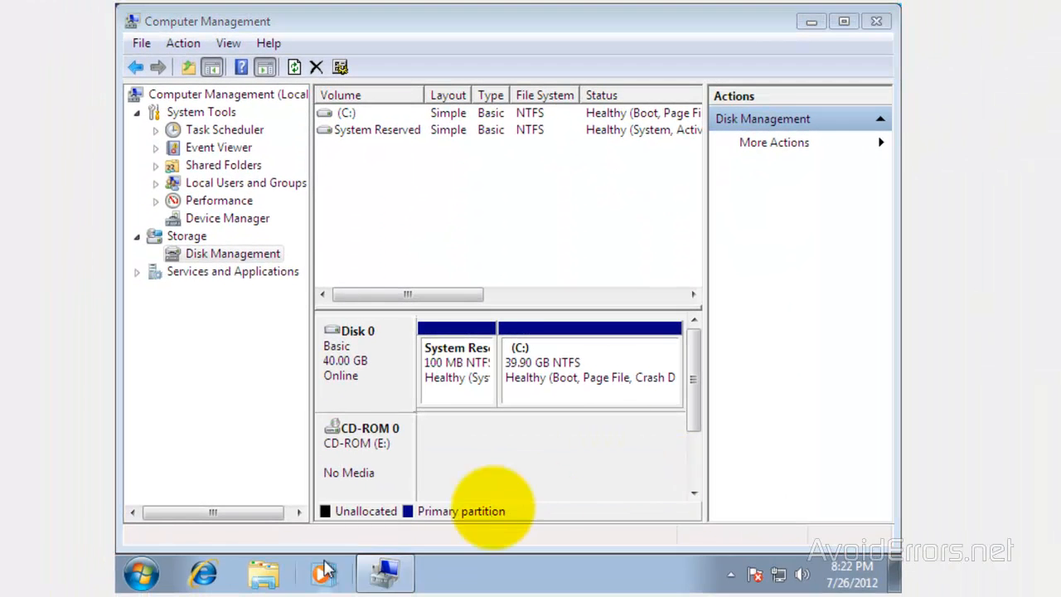
Step: Restart the computer from the Start menu
left_click(141, 572)
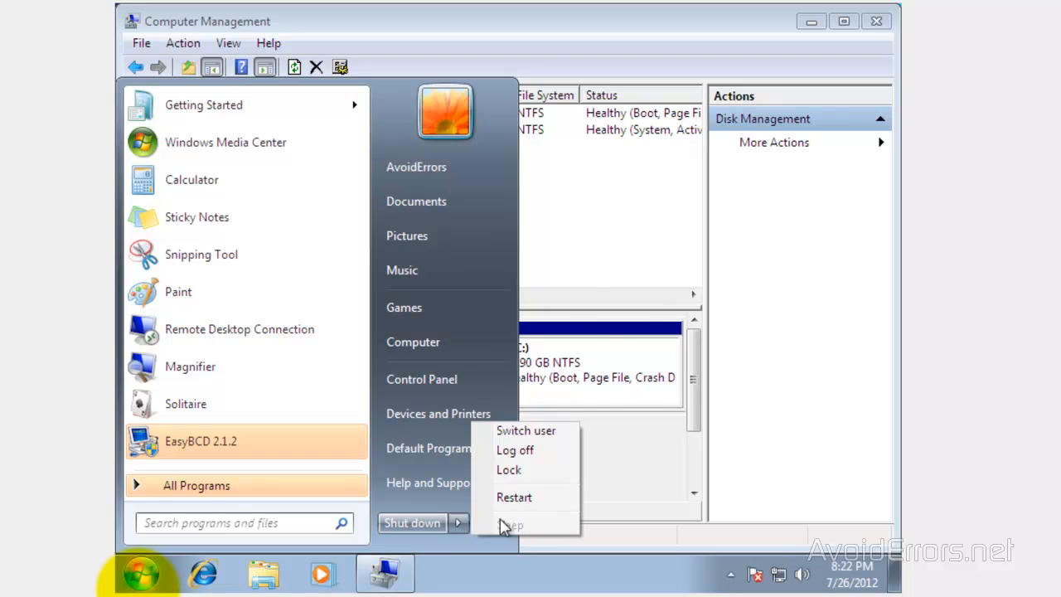
left_click(514, 497)
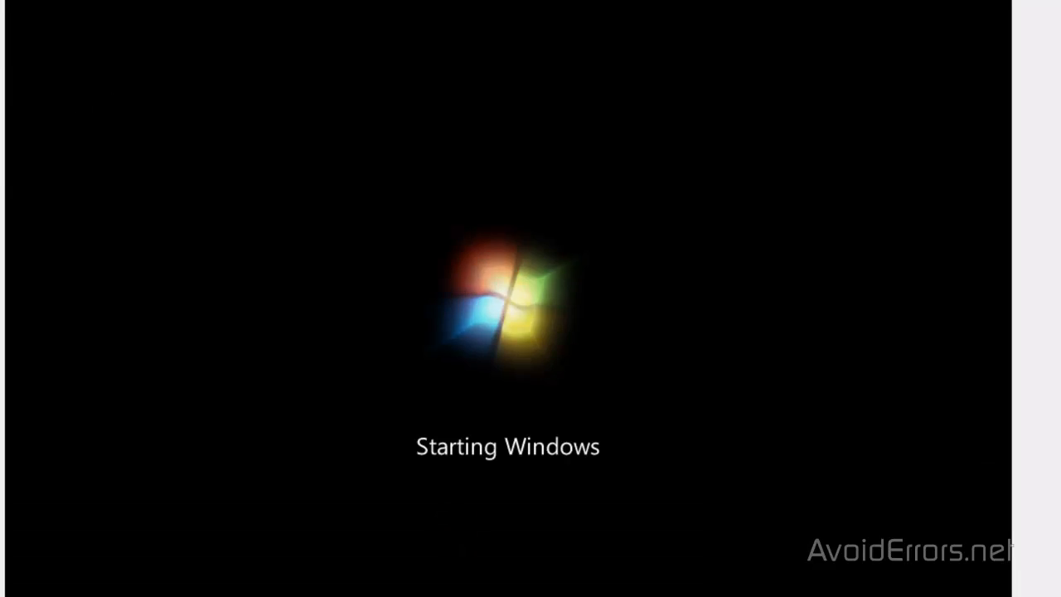